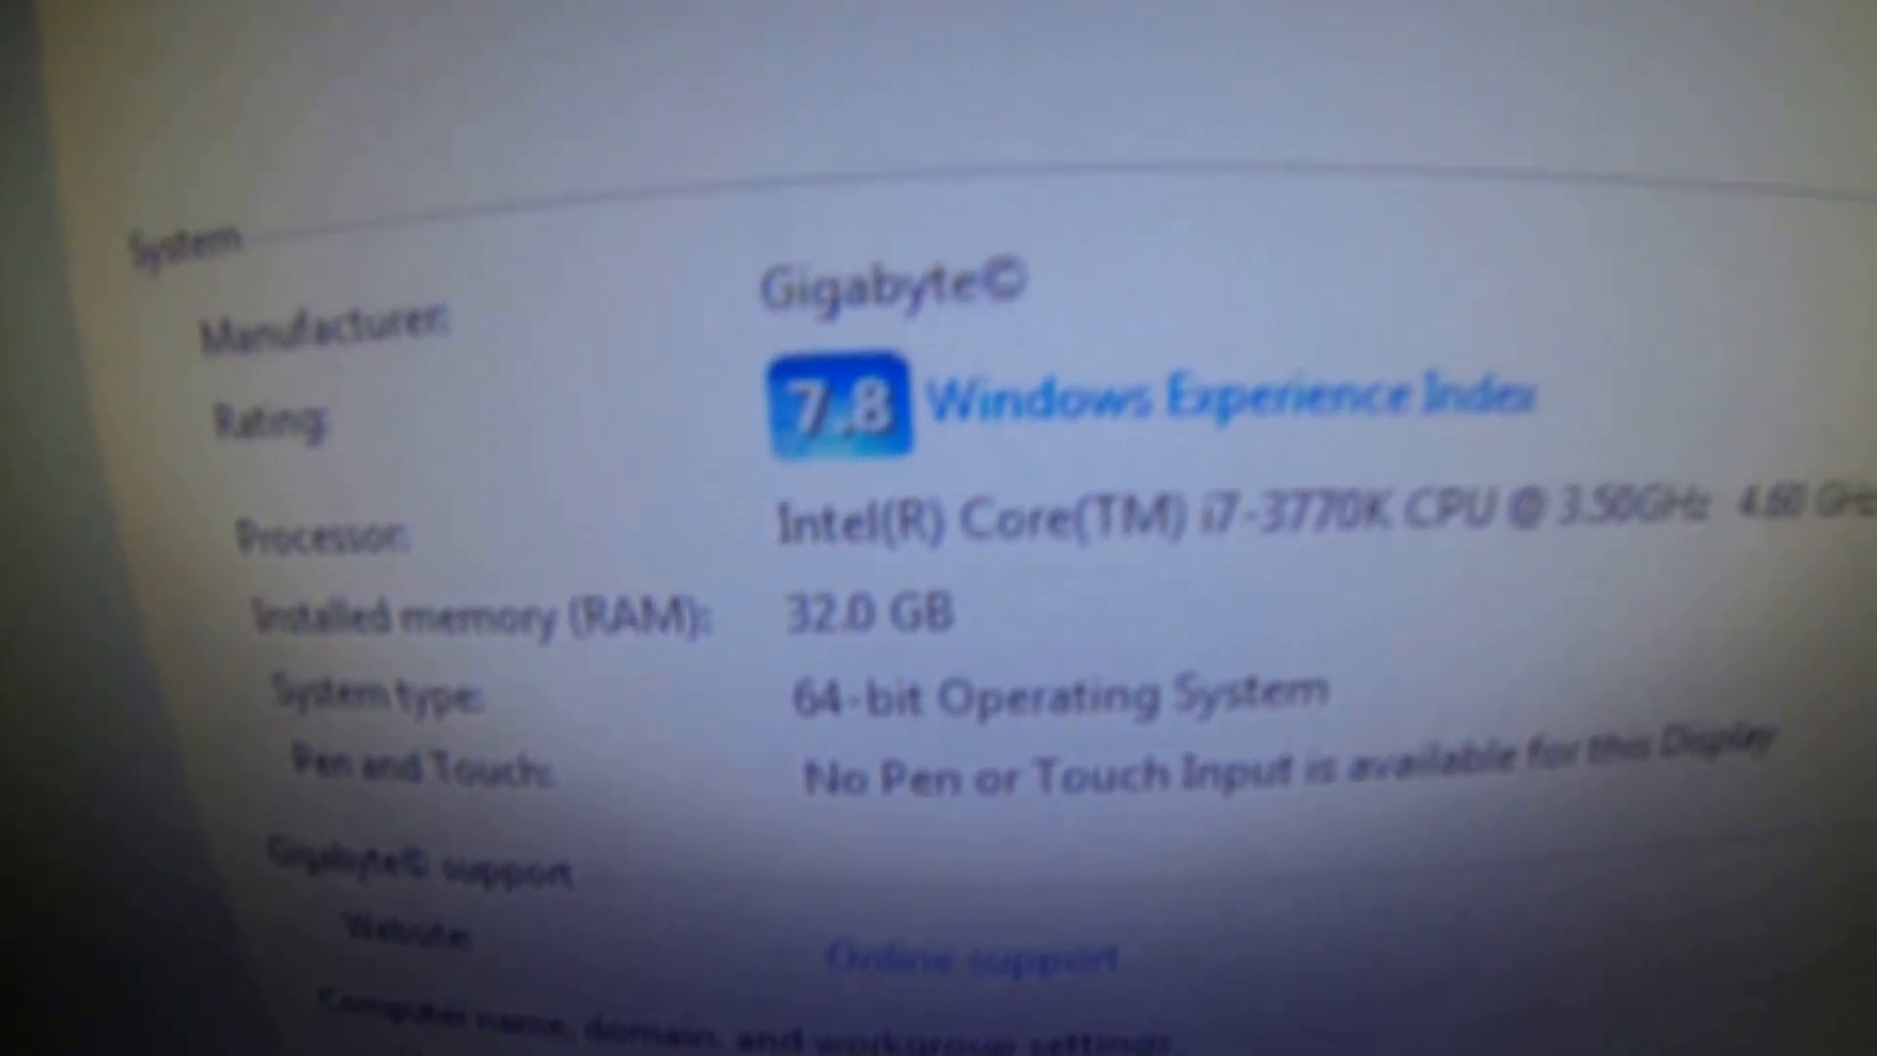
Step: Open Performance Information and Tools from the Windows Experience Index link beside the 7.8 rating
{"action": "scroll", "scroll_direction": "up", "scroll_amount": 3}
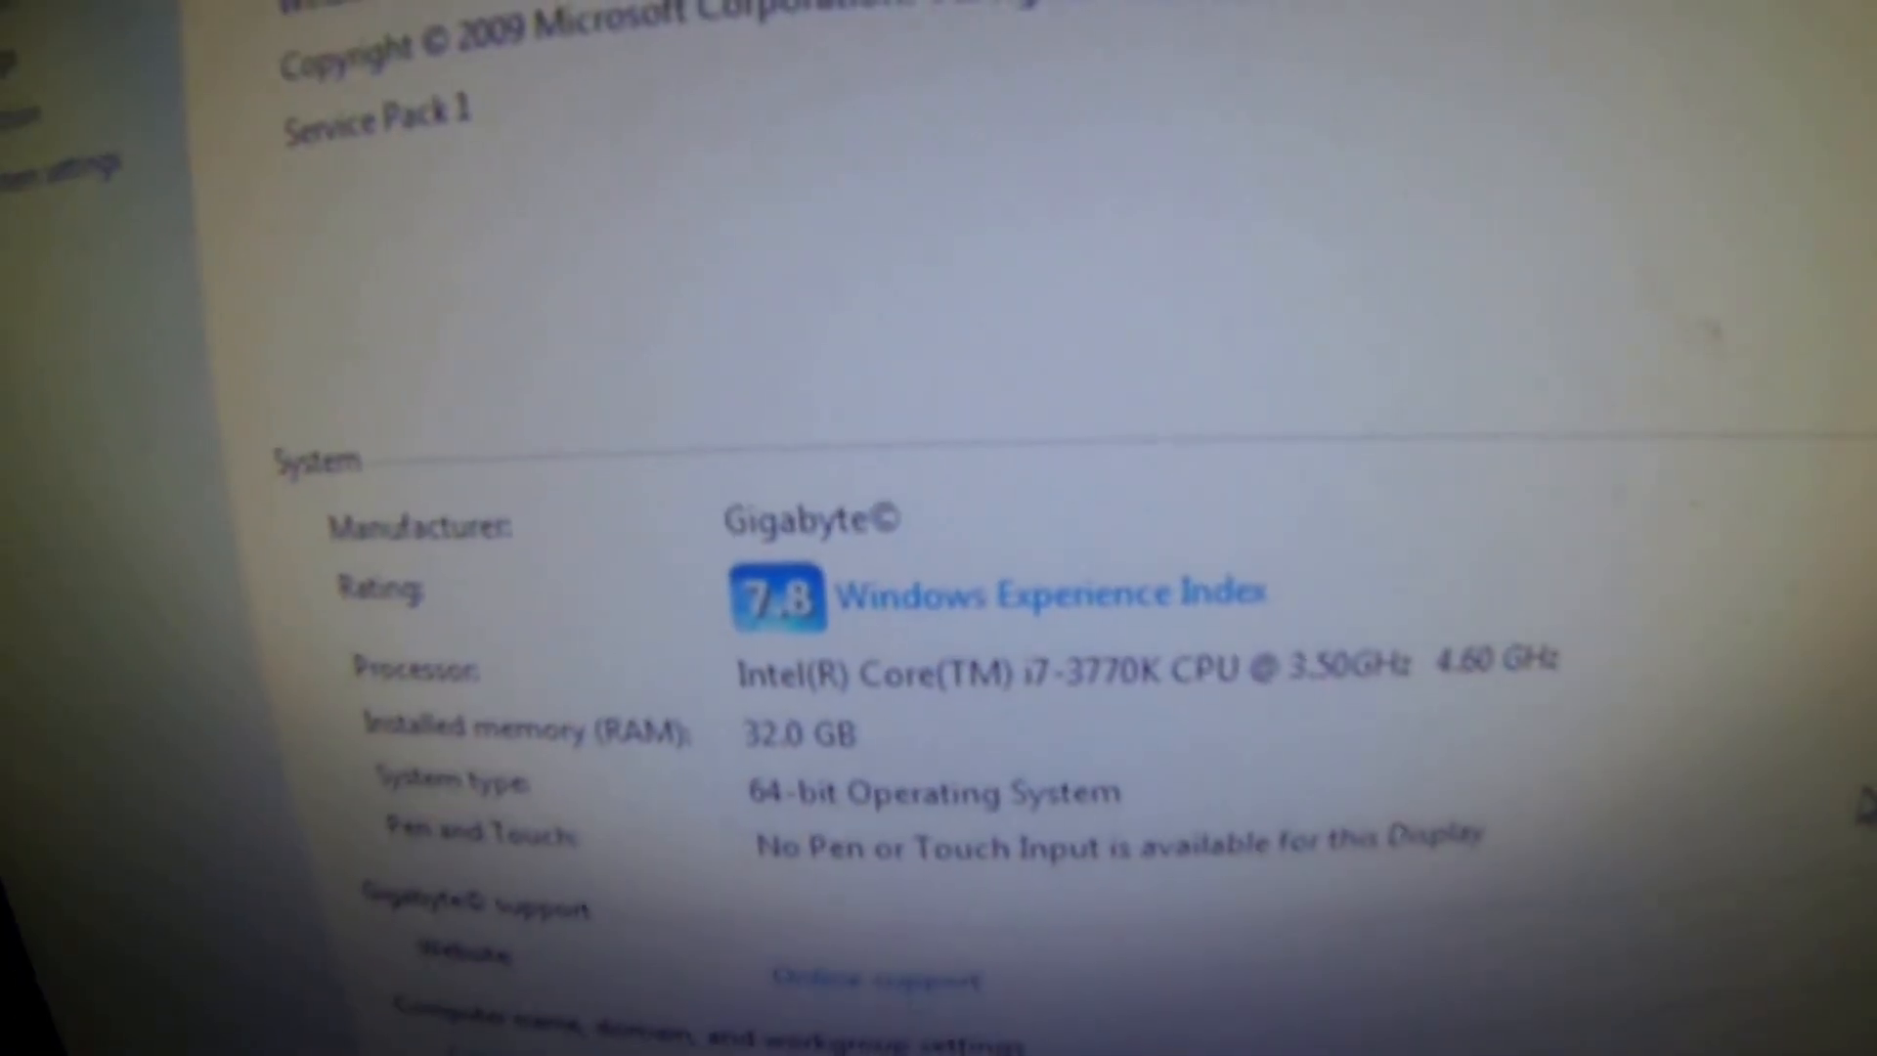
{"action": "left_click", "coordinate": [1047, 592]}
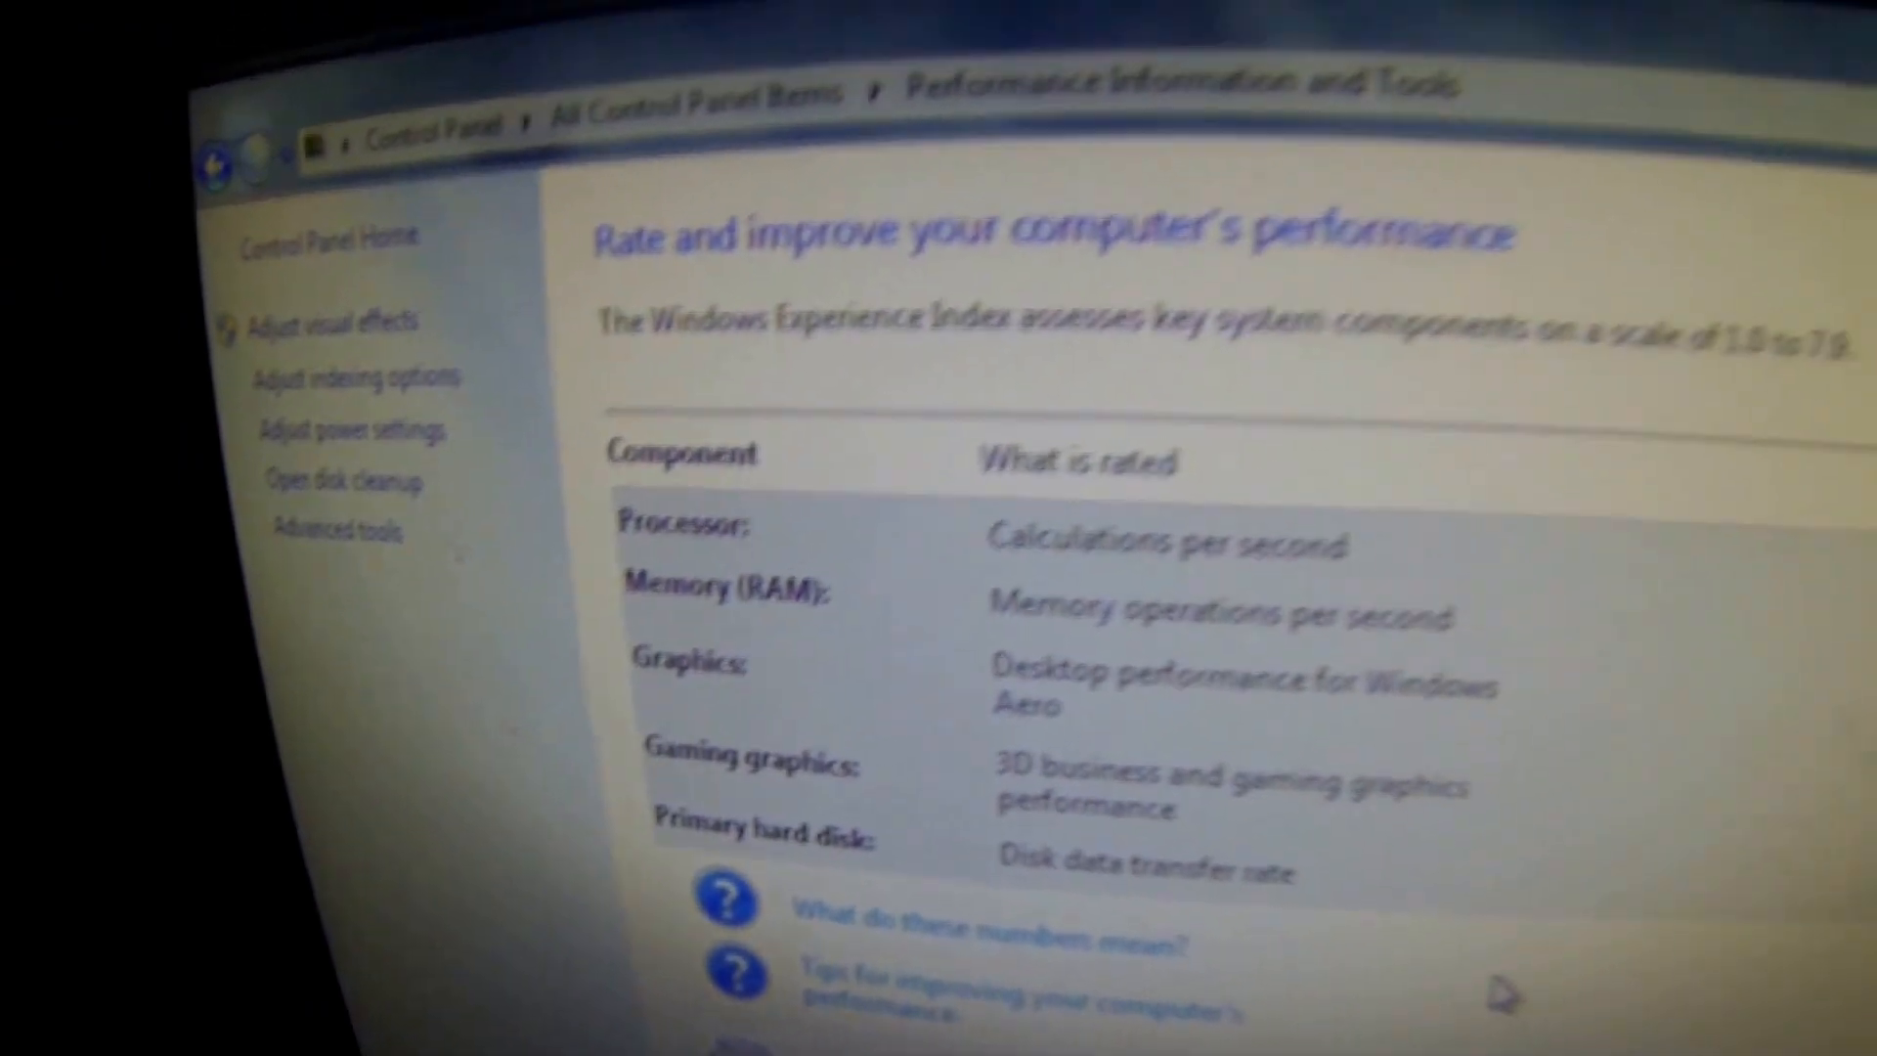